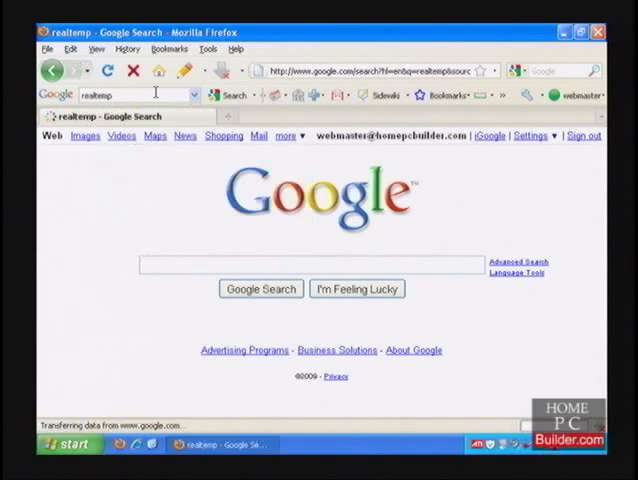
Search Google for realtemp and start downloading Real Temp 3.40 from techPowerUp.
{"action": "left_click", "coordinate": [260, 288]}
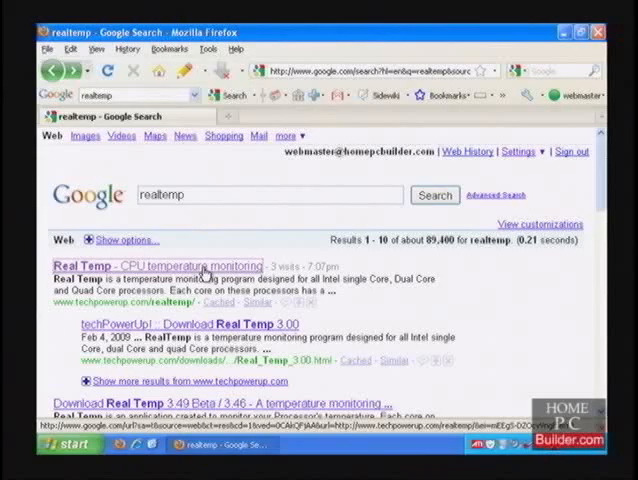
{"action": "left_click", "coordinate": [120, 265]}
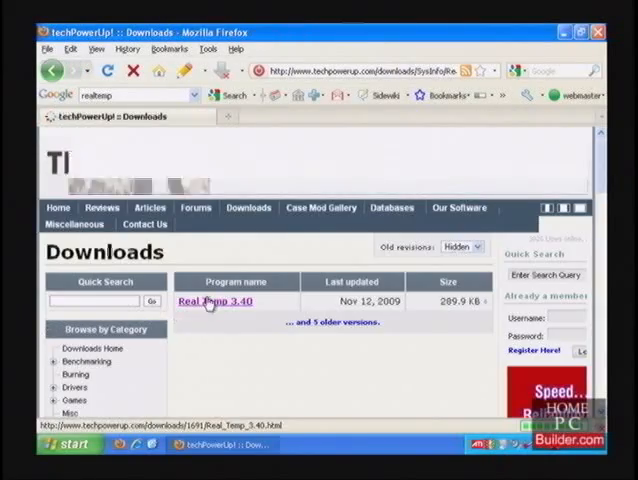
{"action": "left_click", "coordinate": [214, 301]}
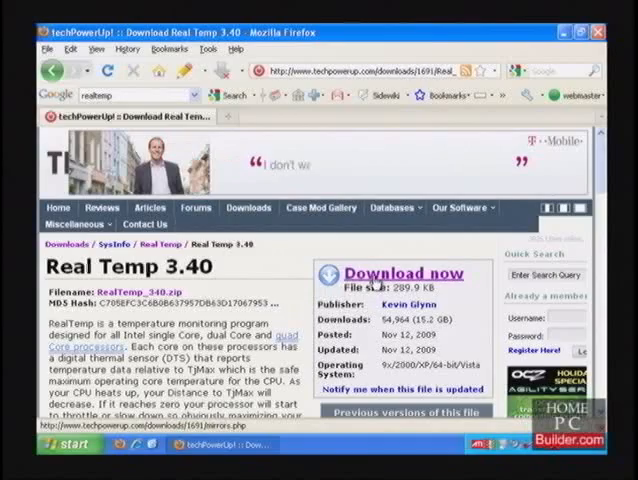
{"action": "left_click", "coordinate": [405, 273]}
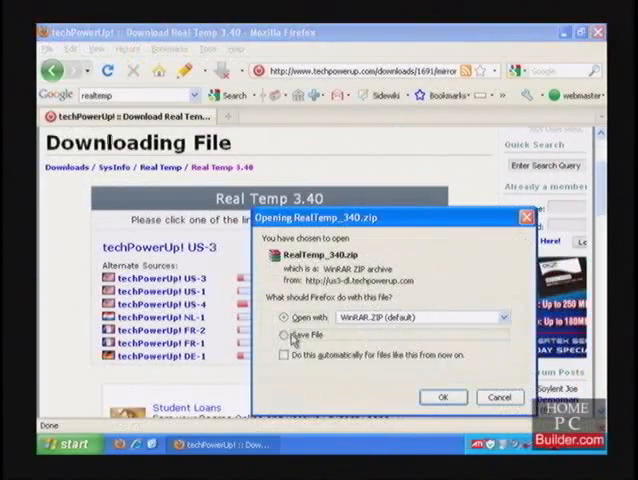
Save RealTemp_340.zip to disk.
{"action": "left_click", "coordinate": [442, 397]}
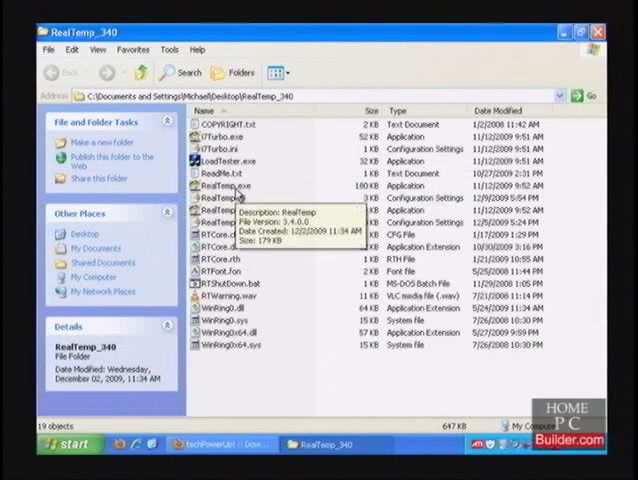
{"action": "double_click", "coordinate": [213, 191]}
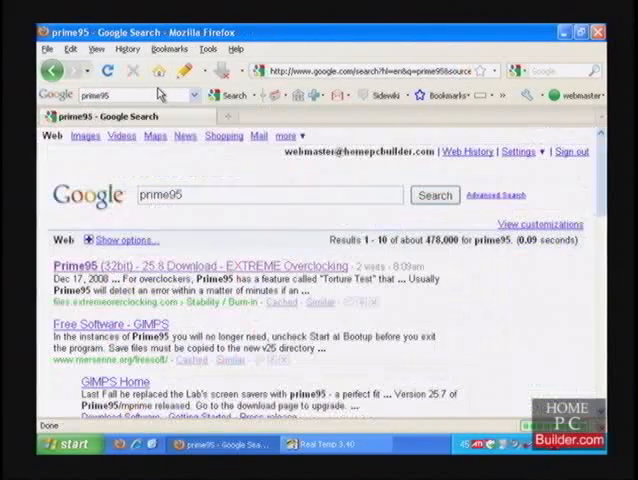
{"action": "mouse_move", "coordinate": [185, 166]}
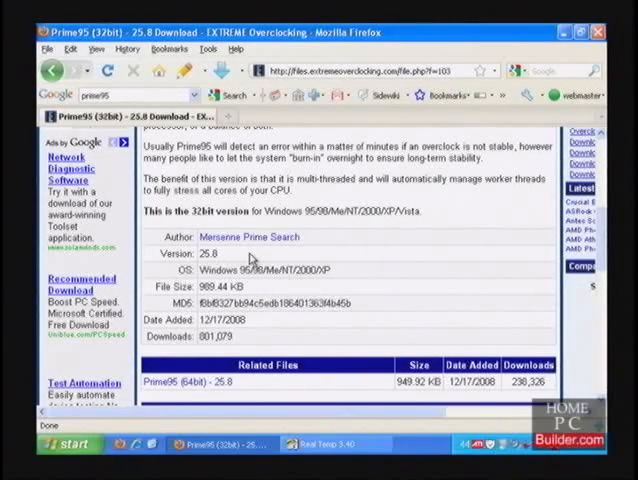
Save the Prime95 25.8 p95v258 zip from the Primary Download Site.
{"action": "scroll", "scroll_direction": "down", "scroll_amount": 3}
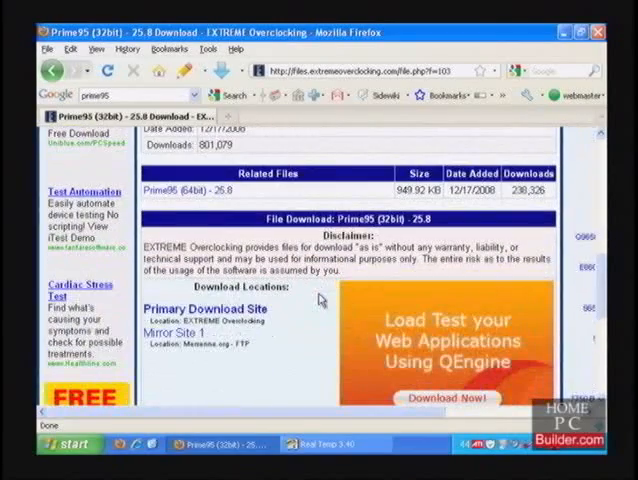
{"action": "left_click", "coordinate": [196, 320]}
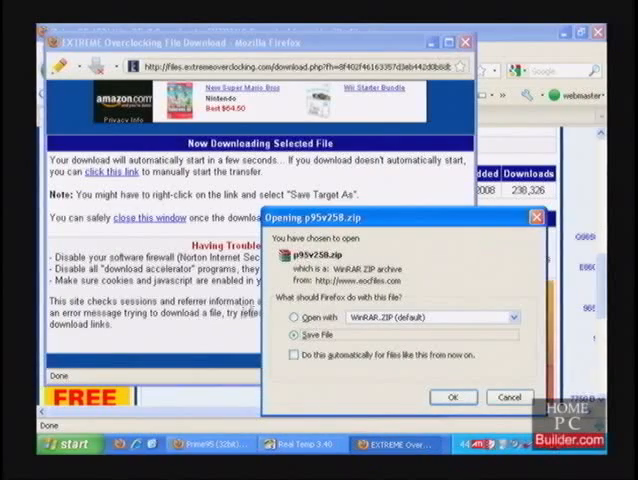
{"action": "left_click", "coordinate": [453, 397]}
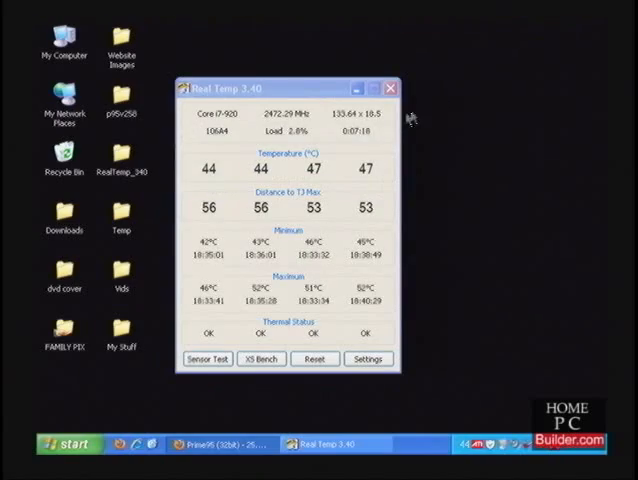
Launch prime95.exe from the p95v258 folder and start the In-place large FFTs torture test.
{"action": "double_click", "coordinate": [120, 105]}
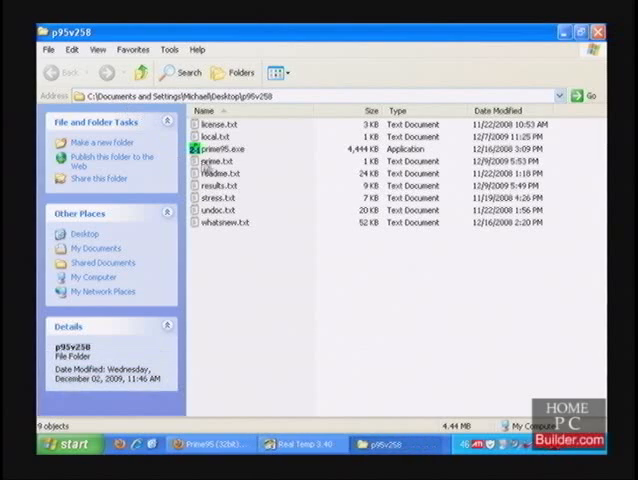
{"action": "left_click", "coordinate": [222, 148]}
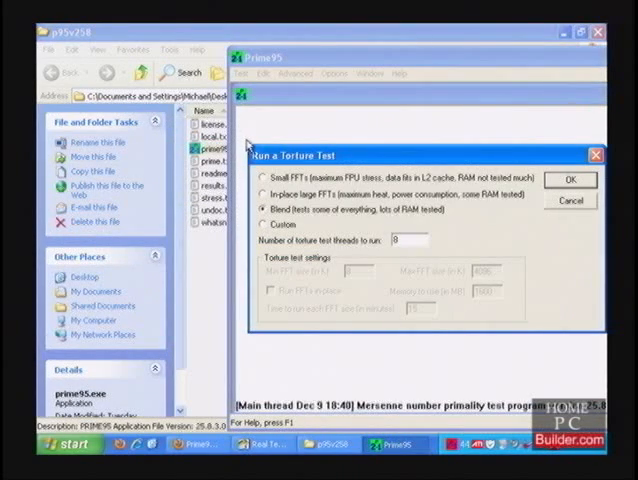
{"action": "mouse_move", "coordinate": [382, 200]}
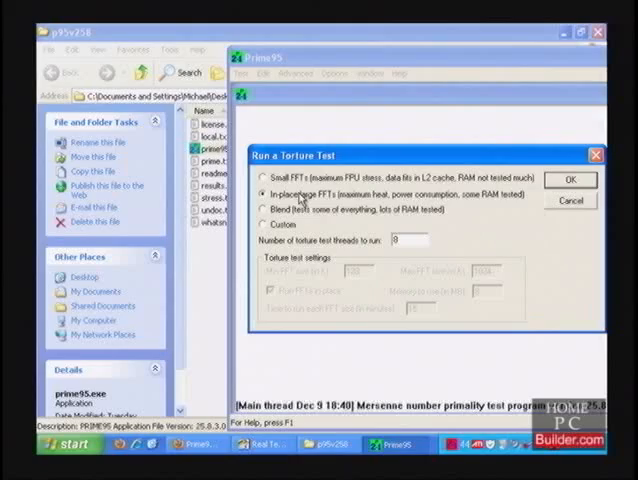
{"action": "left_click", "coordinate": [569, 181]}
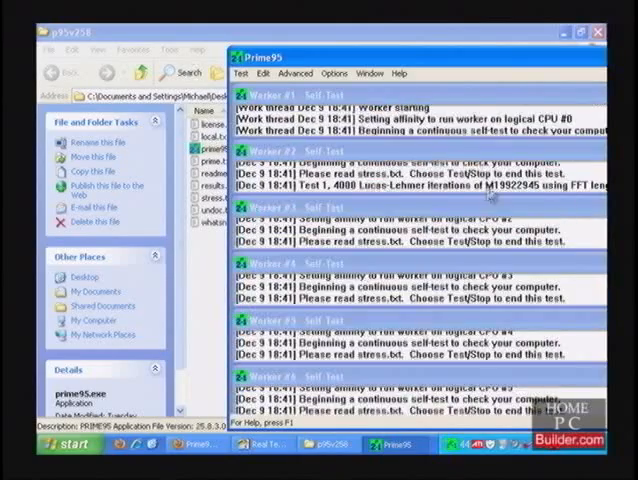